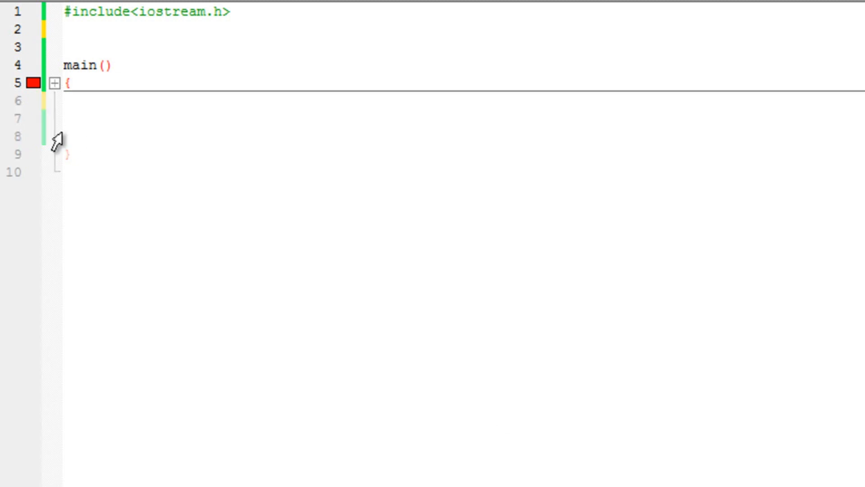
Above main, declare class myclass containing int a,b; inside its body.
left_click(55, 84)
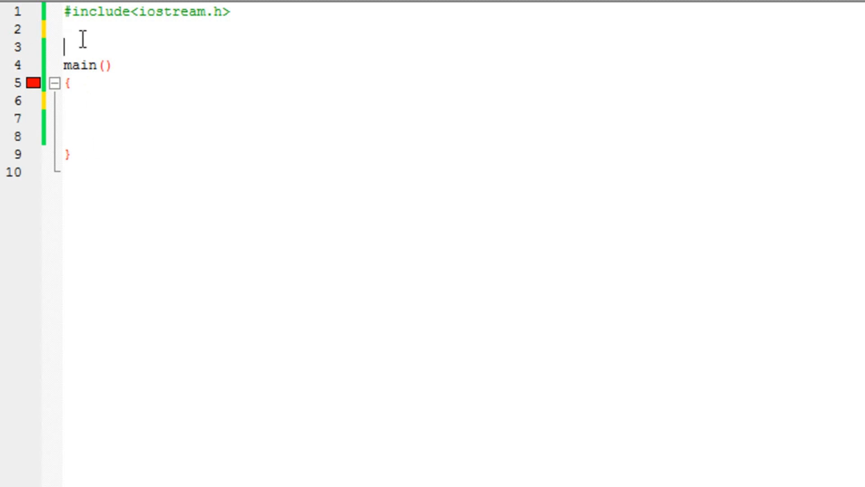
key("Return")
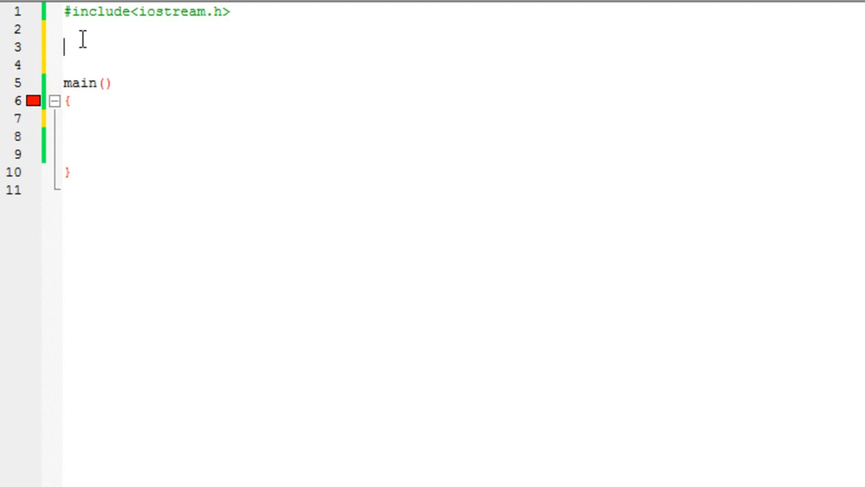
type("class")
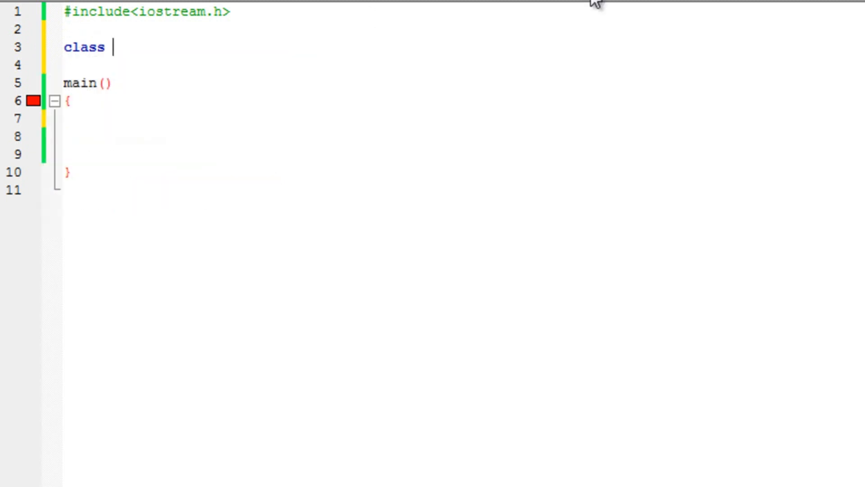
type("myclass")
left_click(463, 65)
type("{")
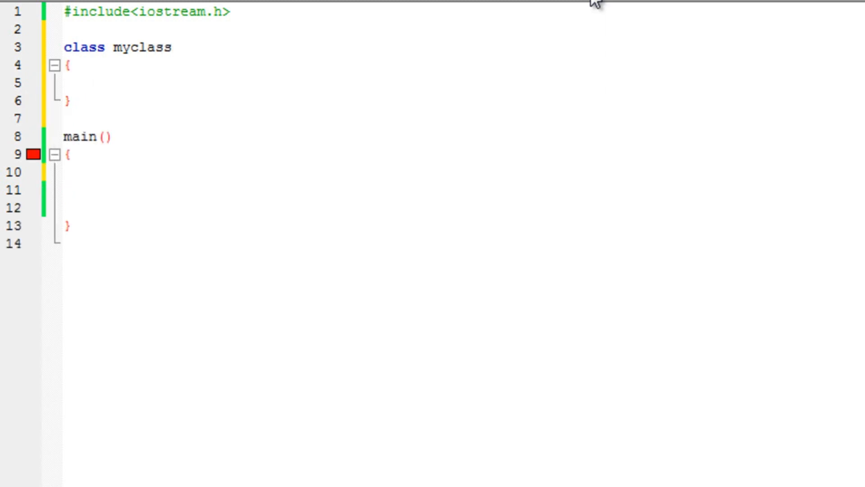
type(";")
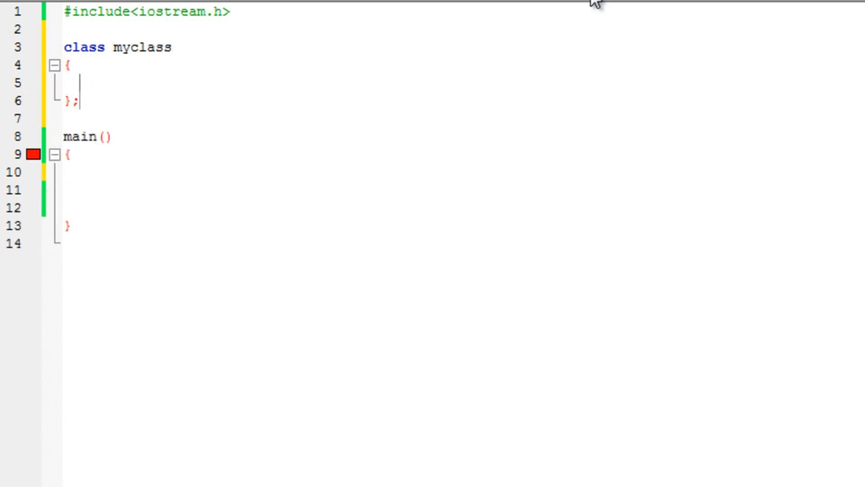
type("private:")
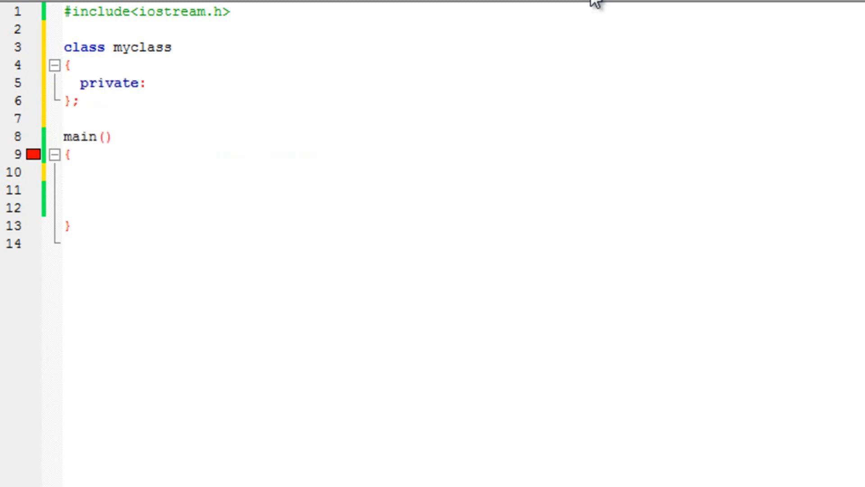
key("Delete")
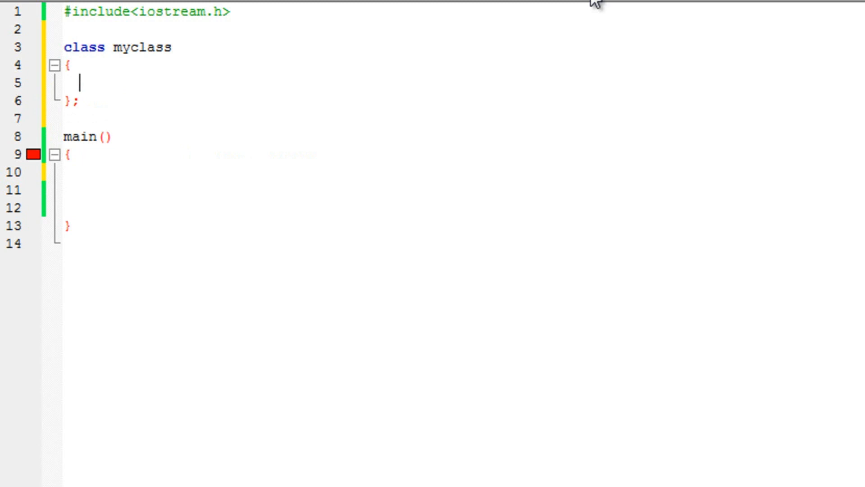
type("int")
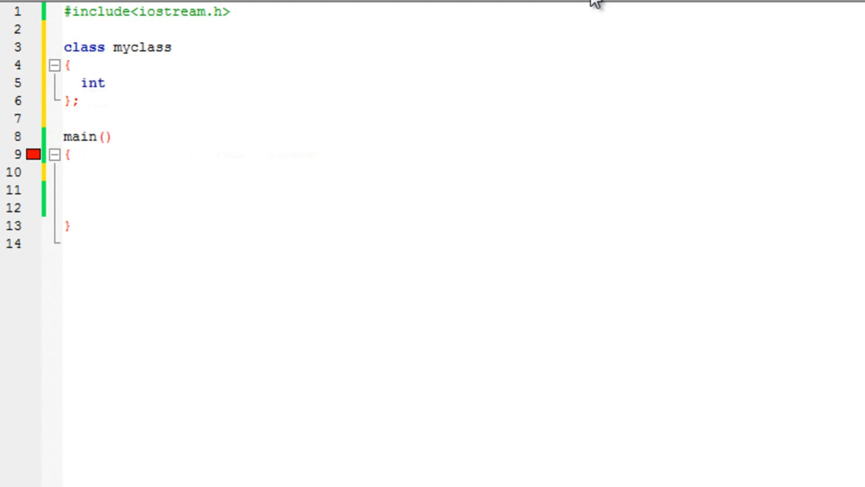
type("a,b")
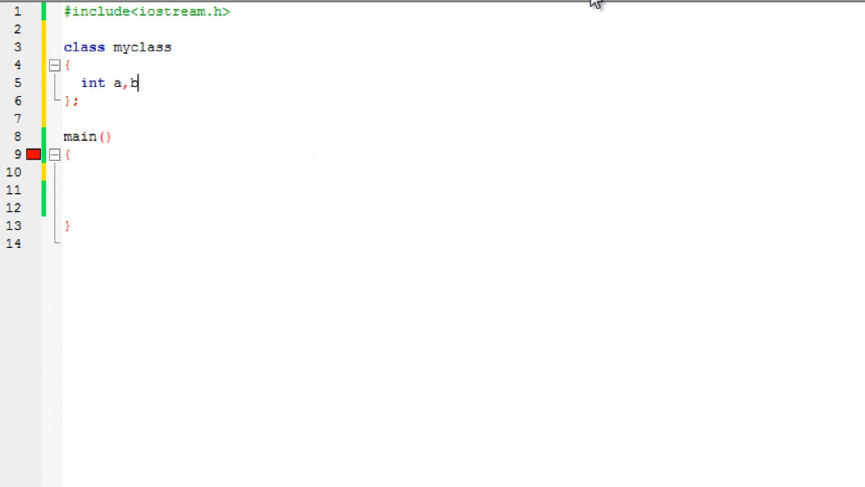
type(";")
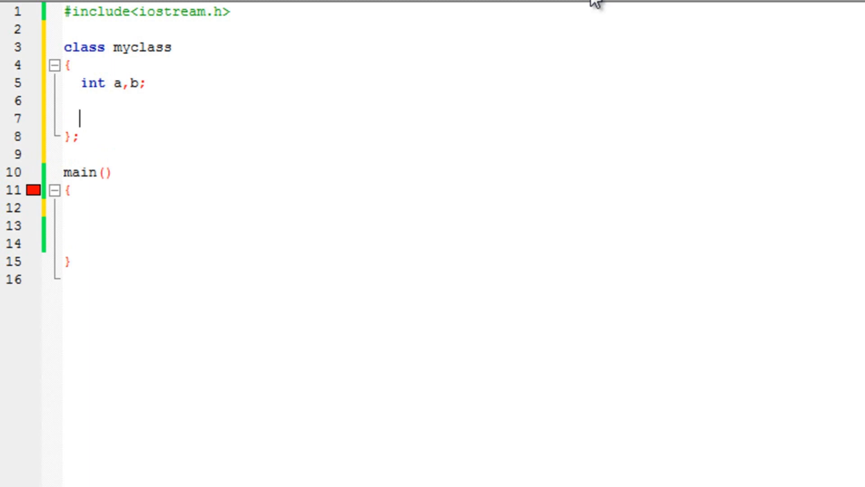
Add a public: label below int a,b; and move to the line under it.
type("public:")
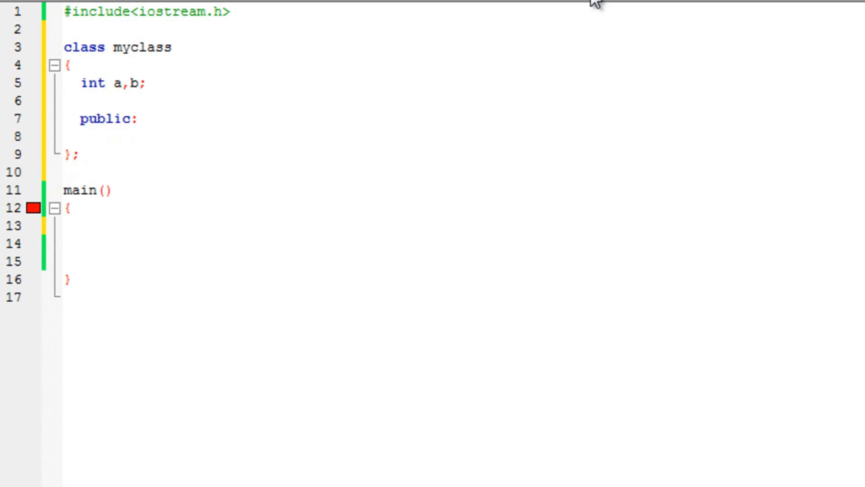
left_click(130, 136)
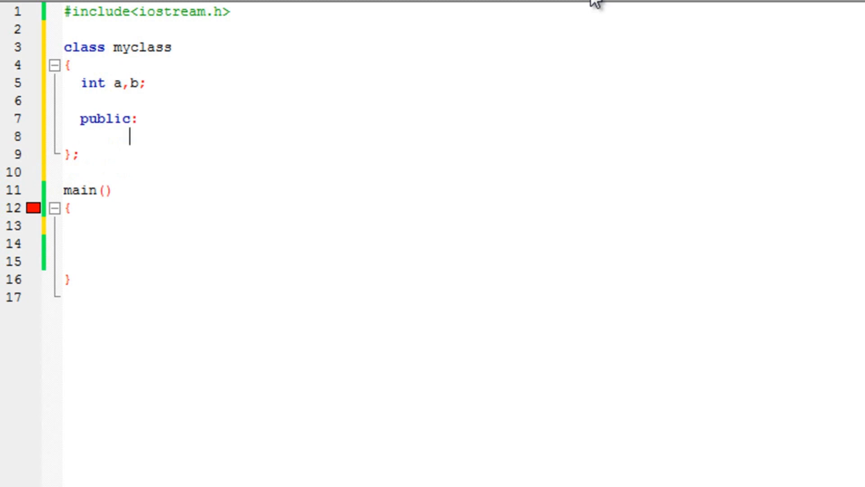
mouse_move(115, 59)
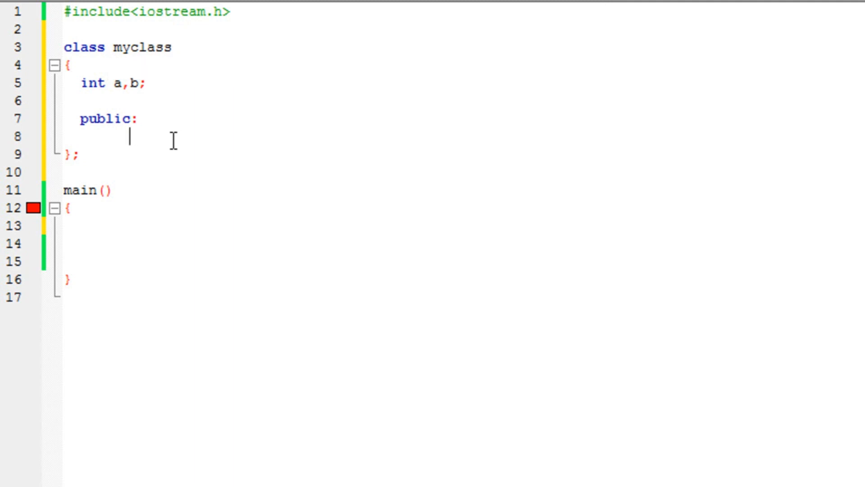
mouse_move(192, 122)
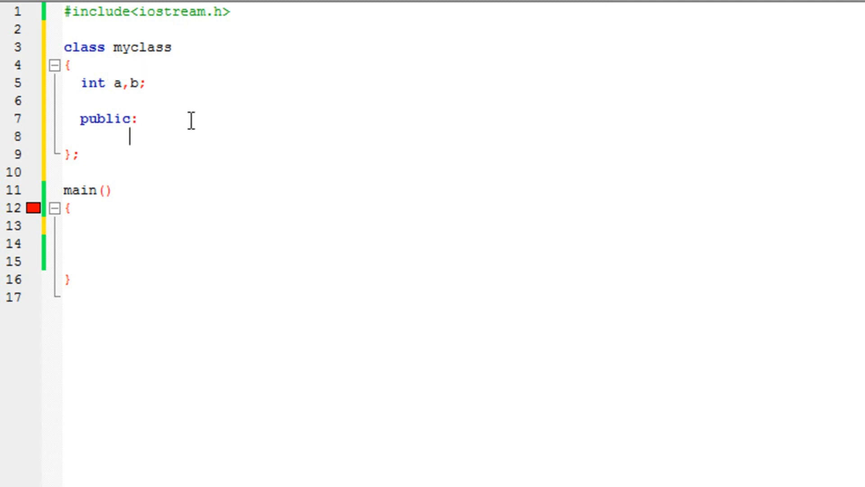
Write a myclass() constructor with empty braces under public.
type("myclass(")
type("{")
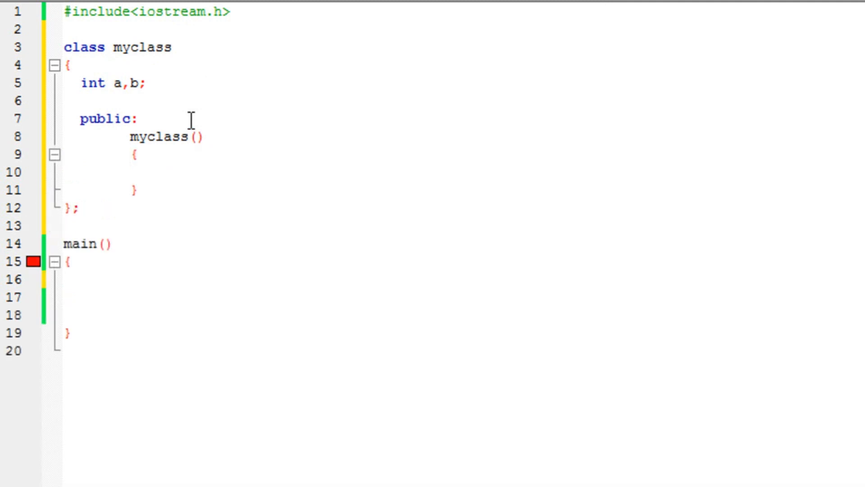
left_click(162, 172)
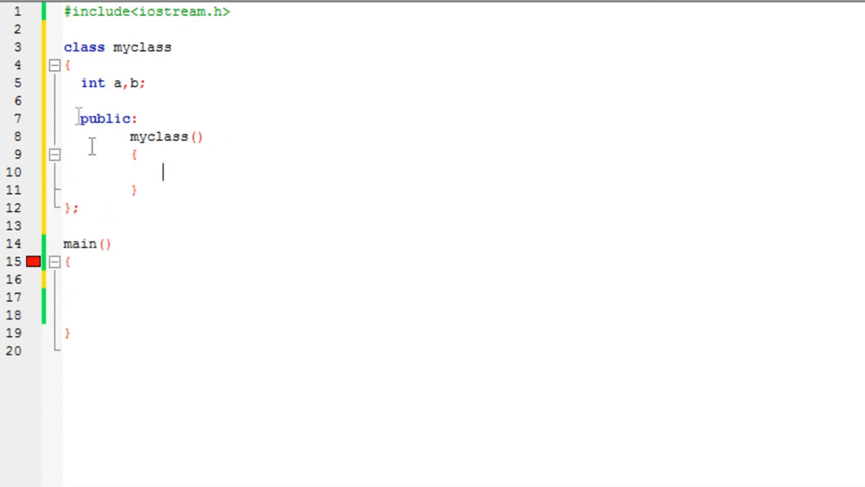
left_click(194, 137)
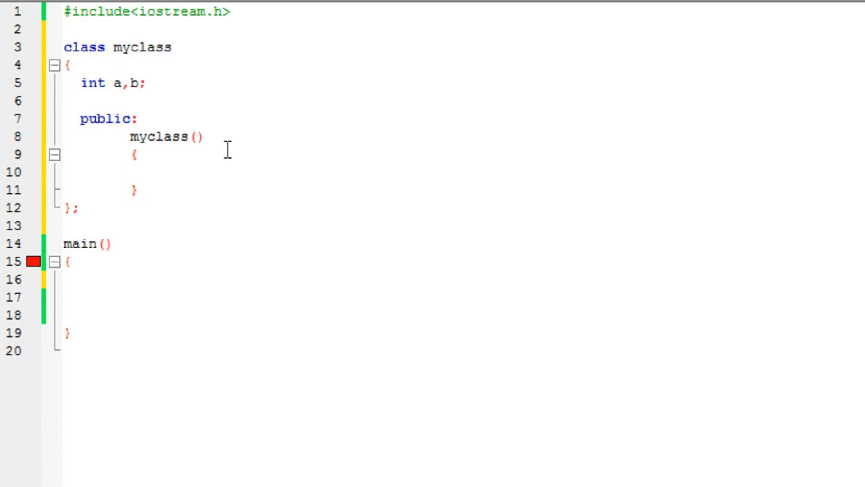
left_click(138, 172)
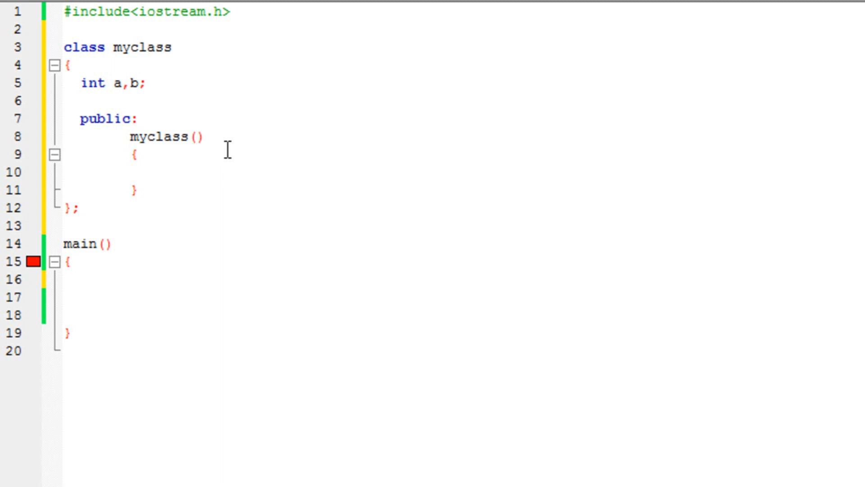
left_click(137, 172)
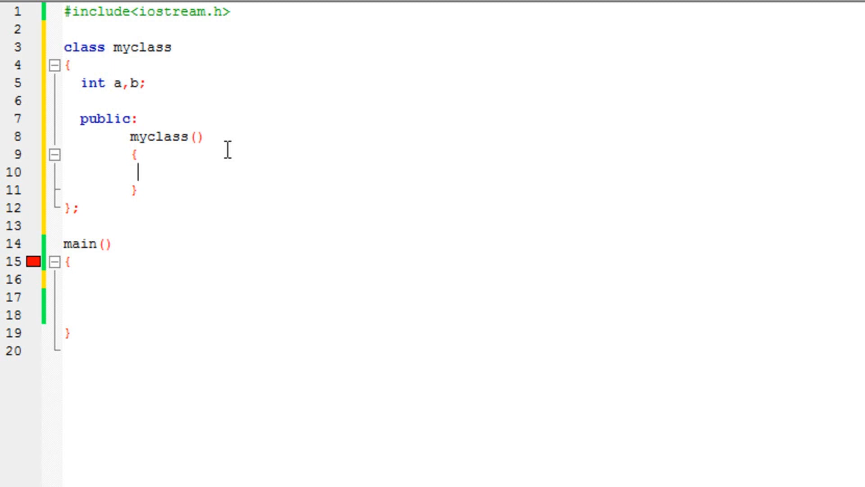
mouse_move(207, 181)
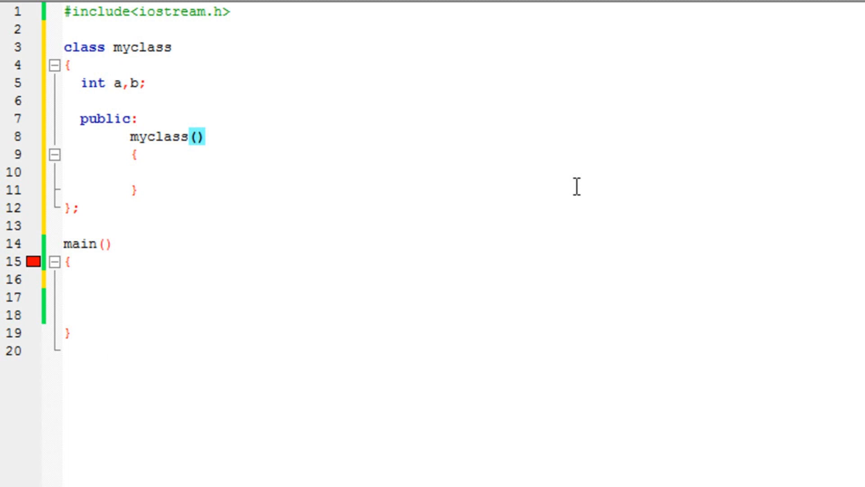
Add parameters int i and int j to myclass() and move into its body.
type("int")
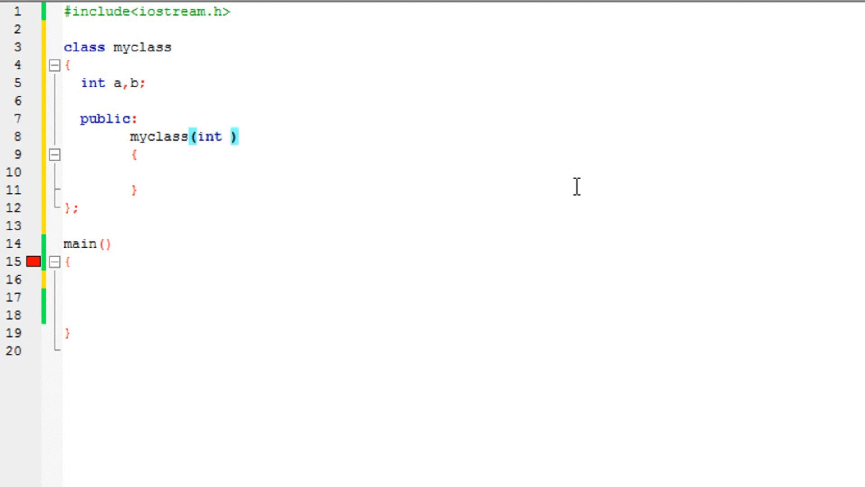
type("i,int j;")
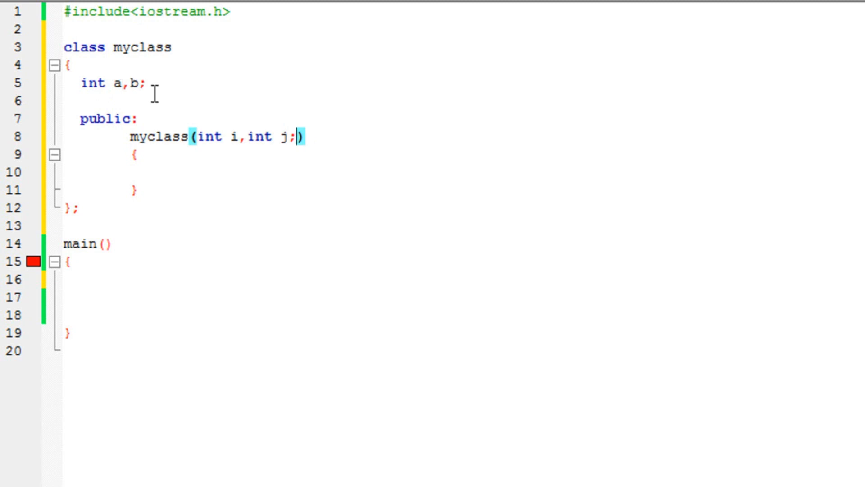
mouse_move(227, 153)
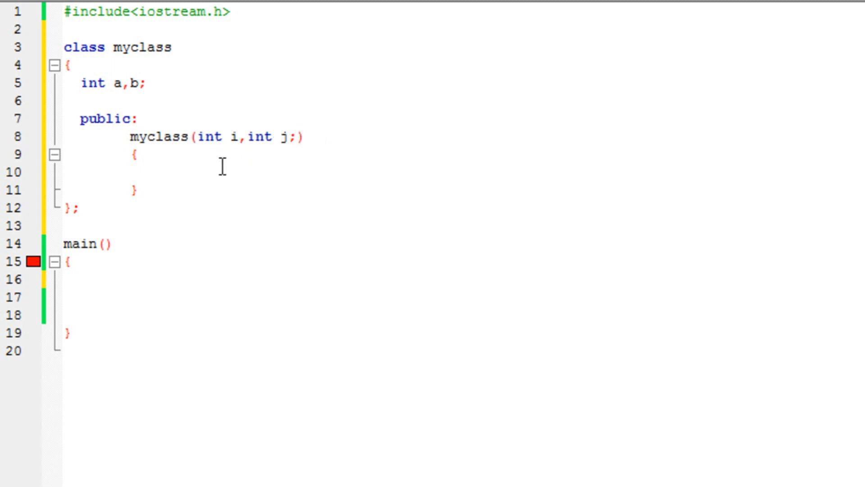
left_click(163, 171)
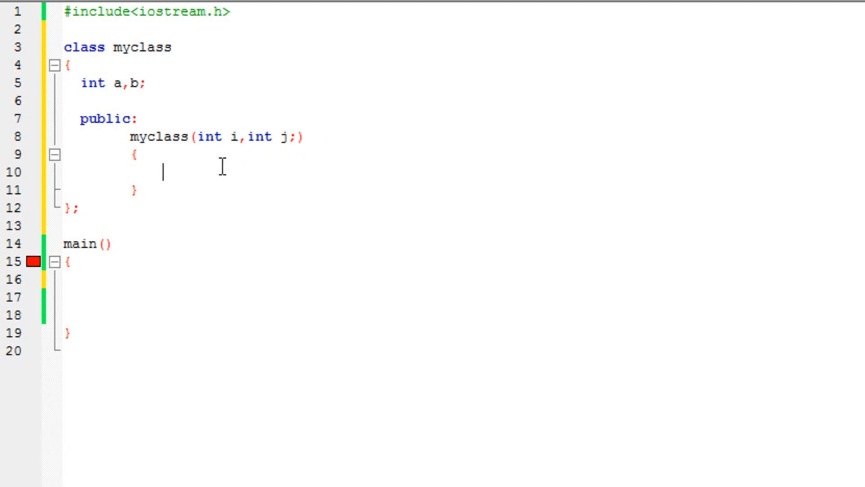
Assign a=i; and b=j; inside the constructor body.
type("a=")
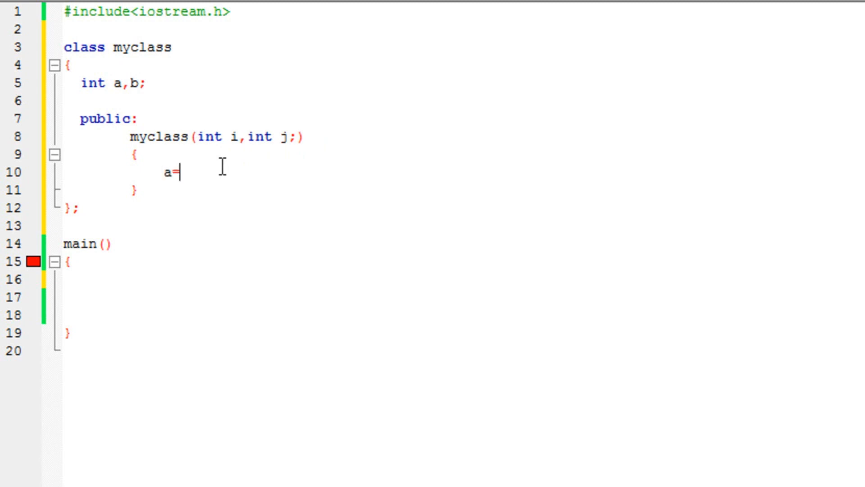
type("i")
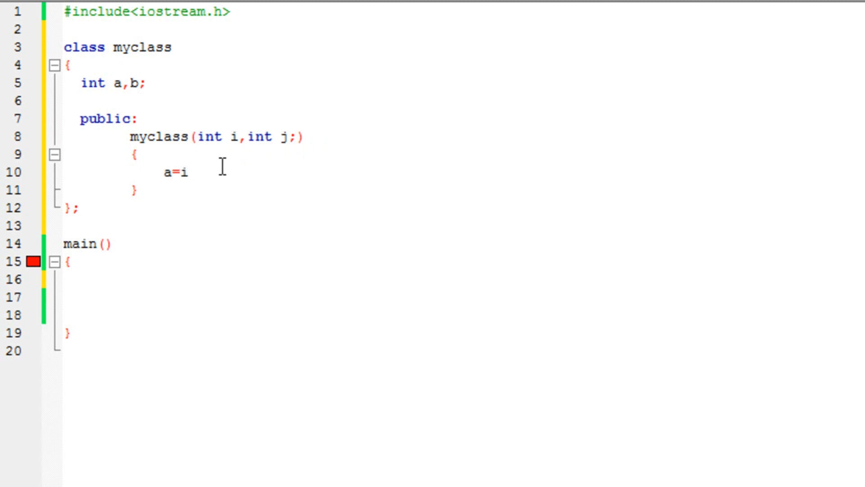
type(";")
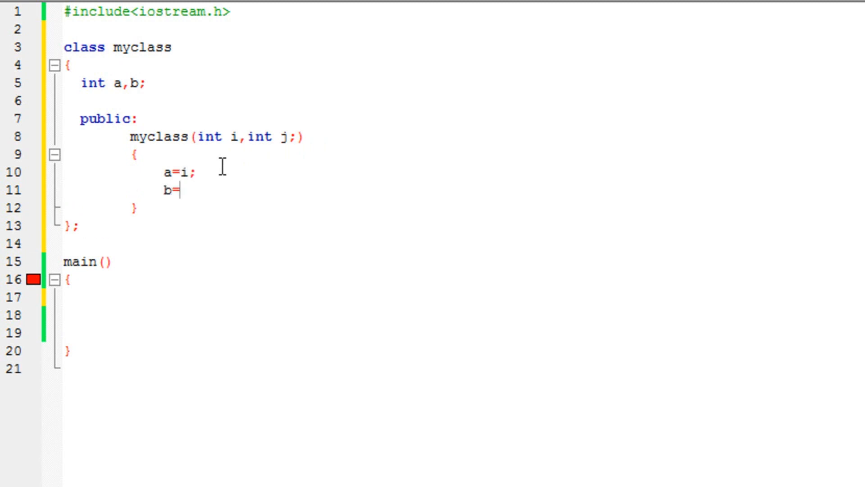
type("j;")
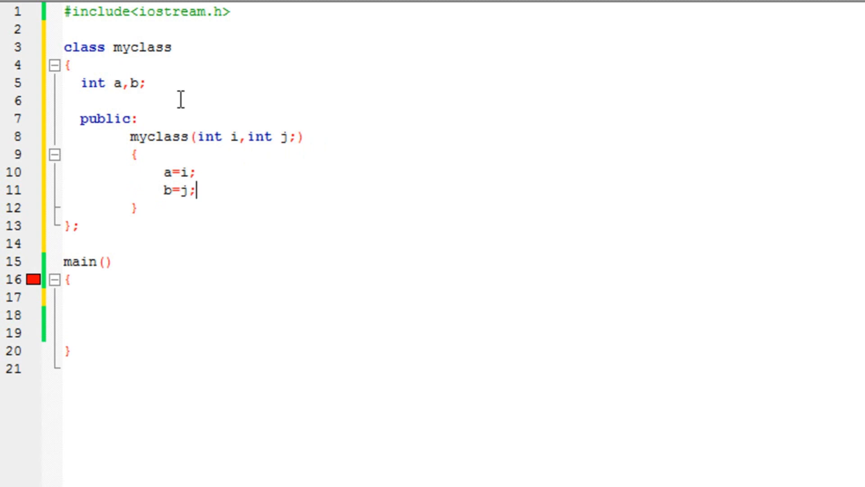
Indent the constructor and add blank lines inside main and below the constructor.
left_click(246, 137)
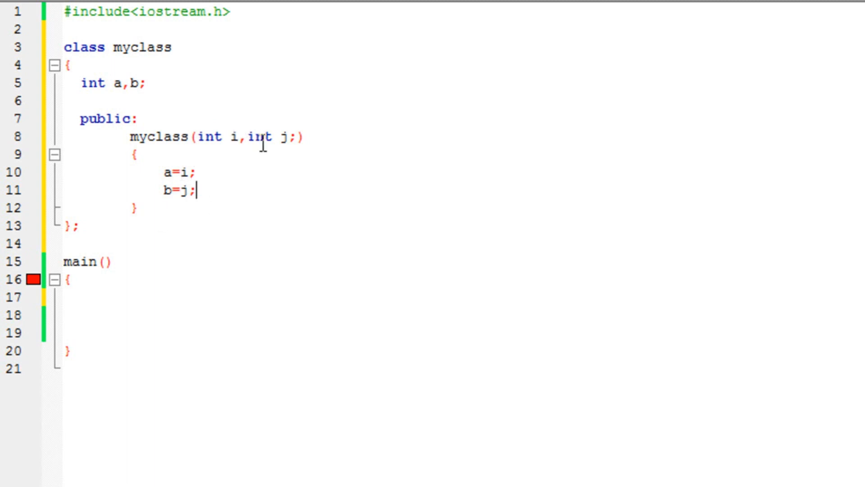
mouse_move(174, 172)
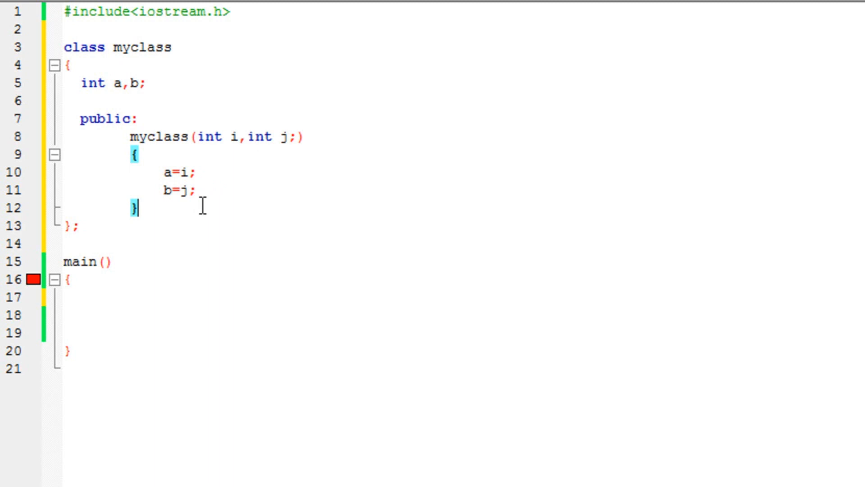
mouse_move(194, 220)
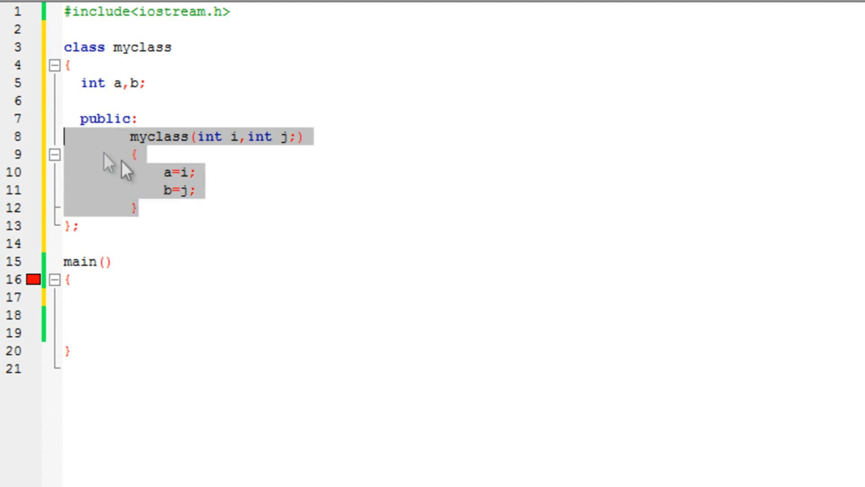
left_click(140, 209)
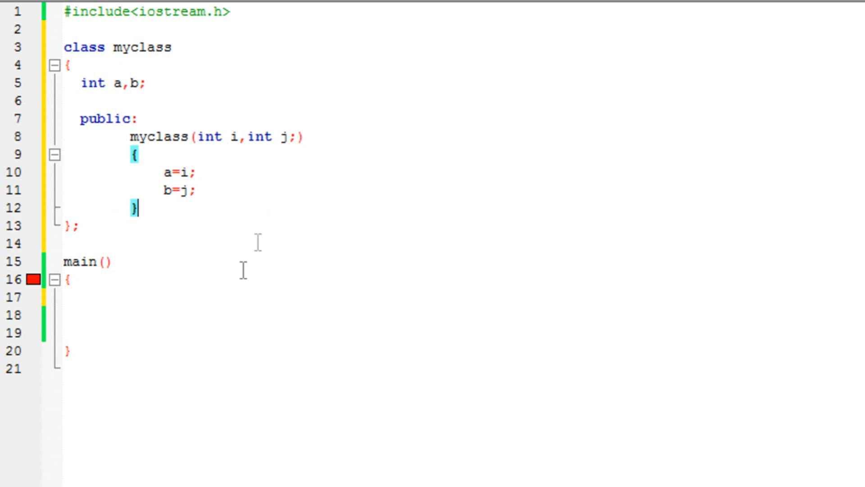
left_click(68, 280)
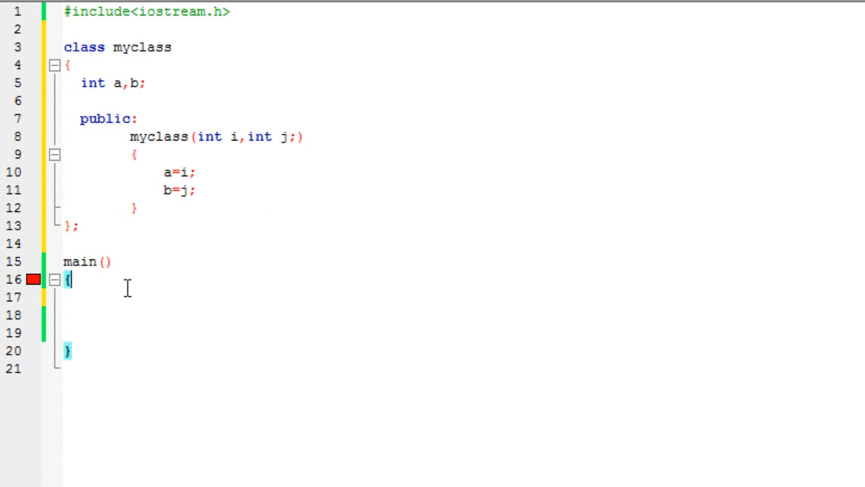
key("Return")
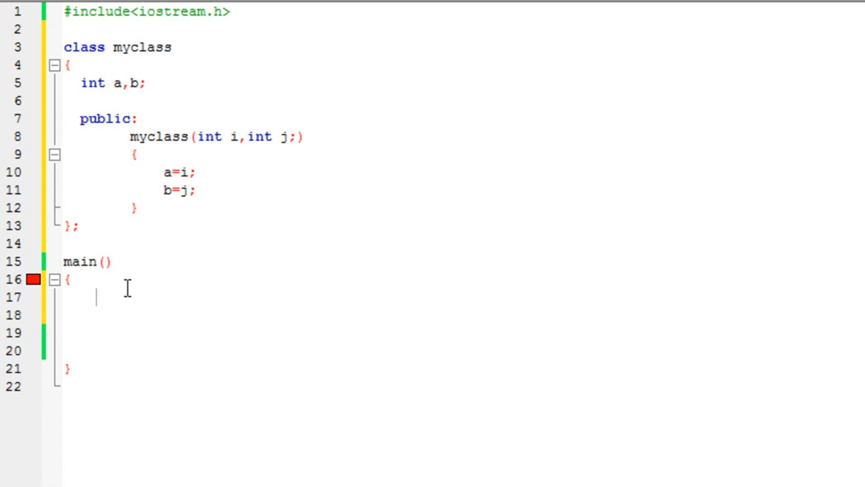
mouse_move(216, 209)
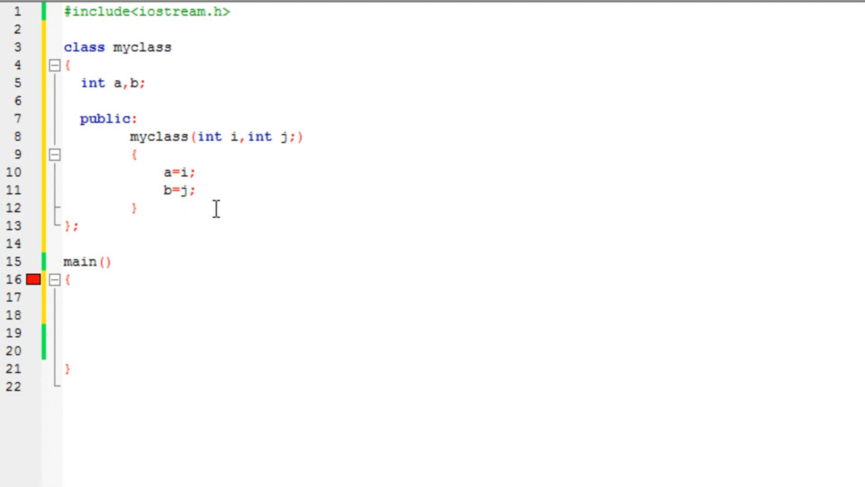
key("Return")
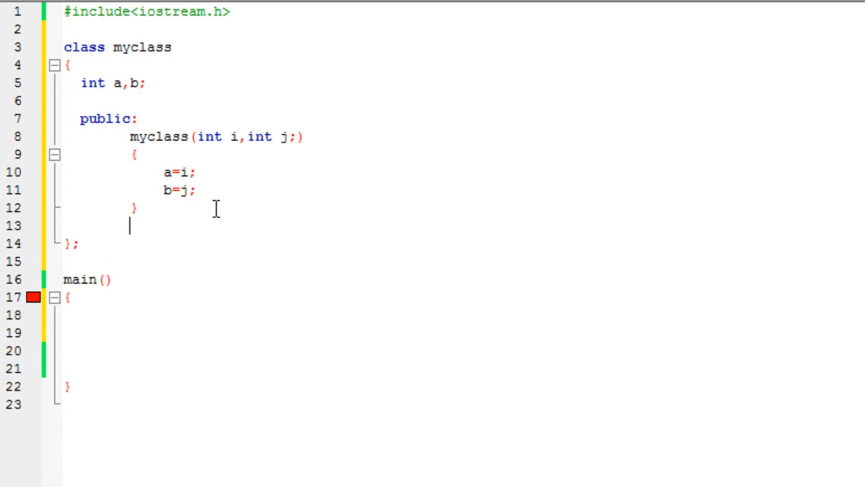
Add void show with braces and body cout<<a<<" "<<b; after the constructor.
type("void sh")
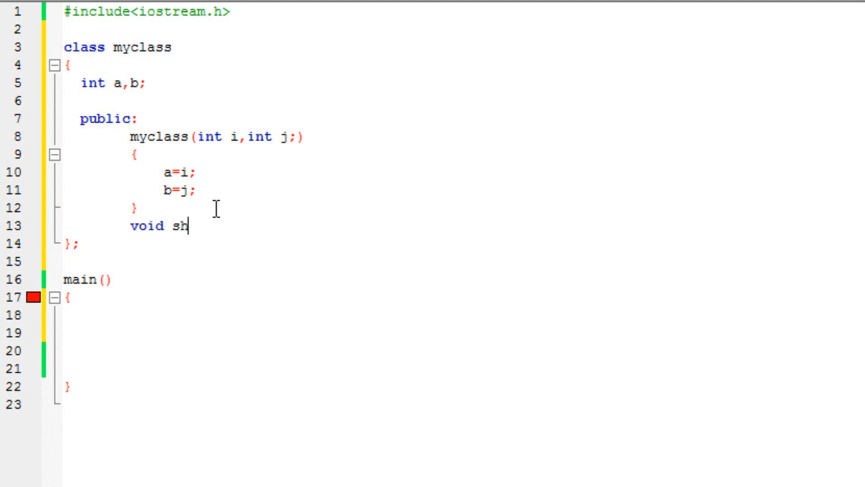
type("ow{}")
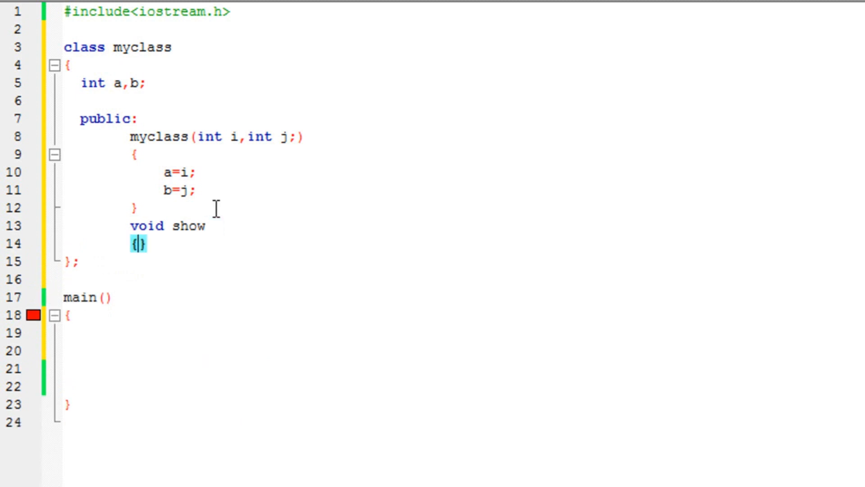
key("Enter")
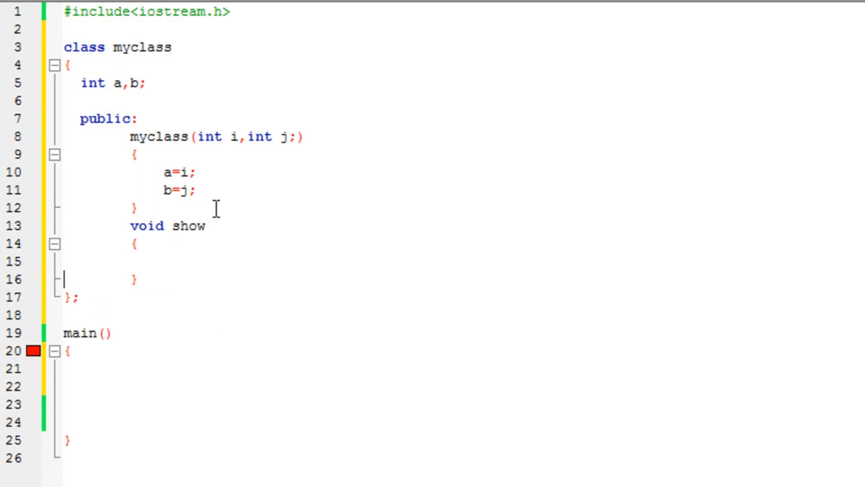
type("cout<<")
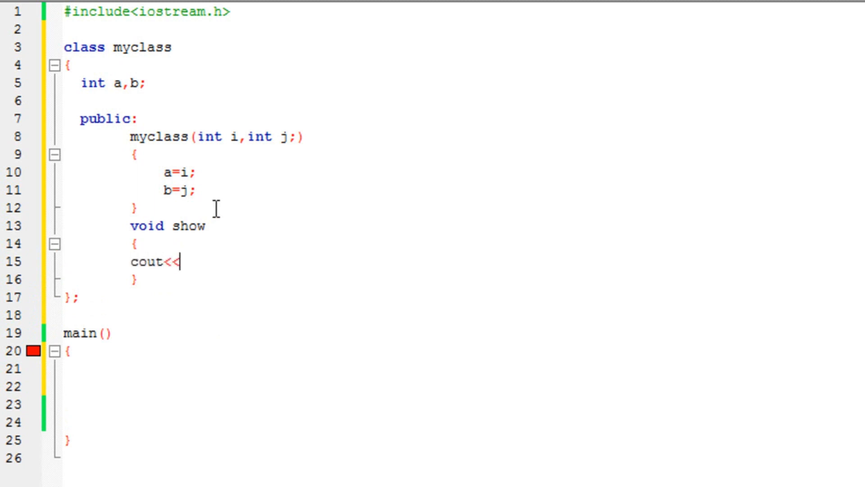
type("a")
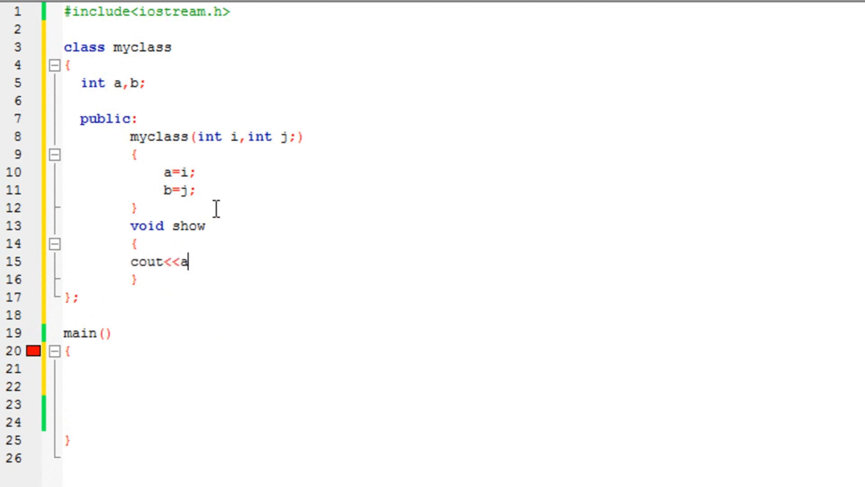
type("<<\" \"")
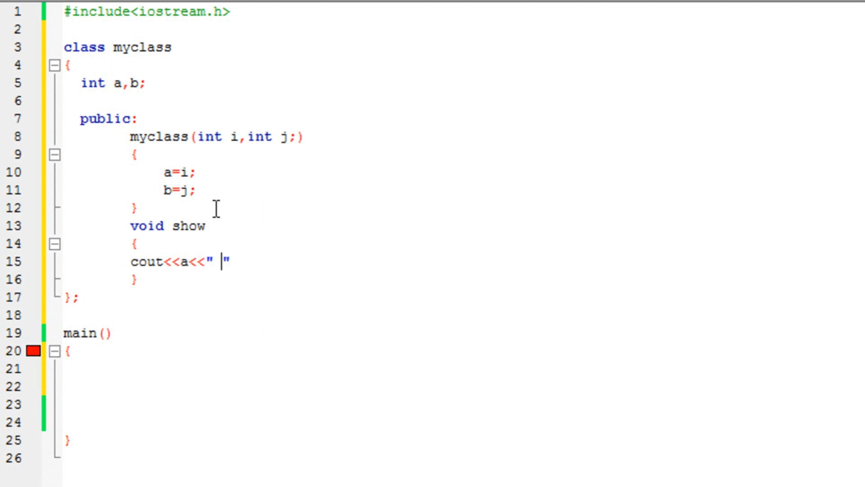
type("<<b")
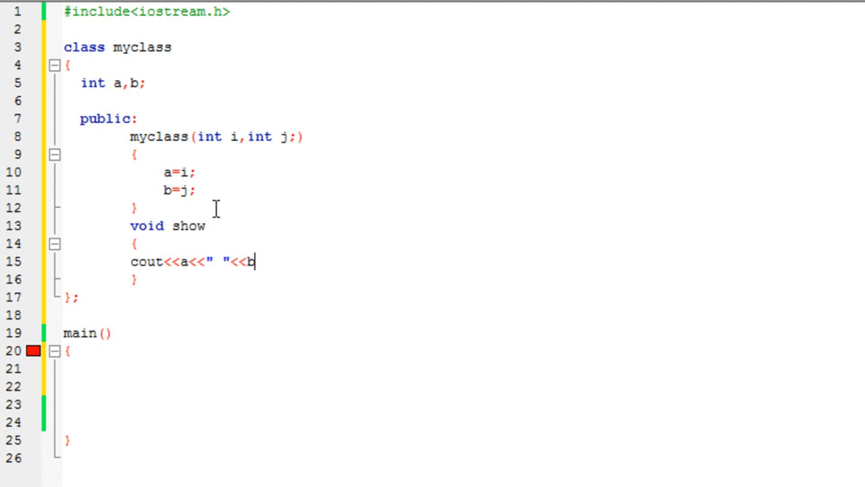
type(";")
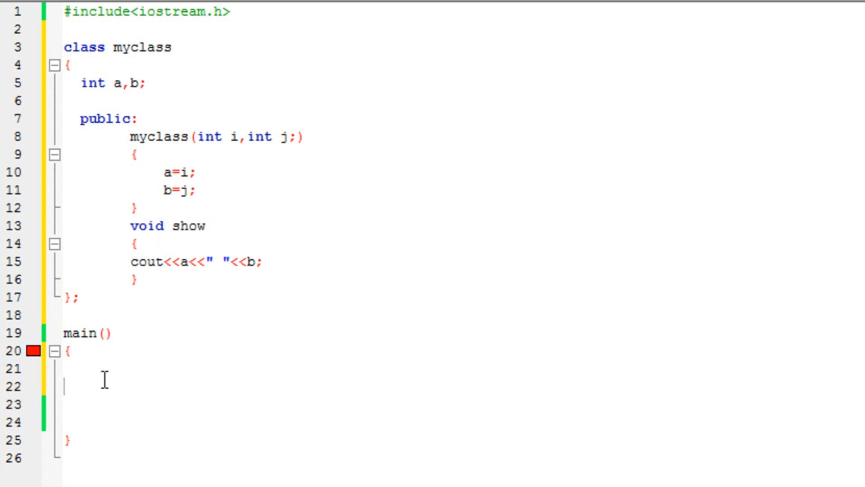
In main, write myclass m(5,10); and begin the next line with m.show.
type("myclass")
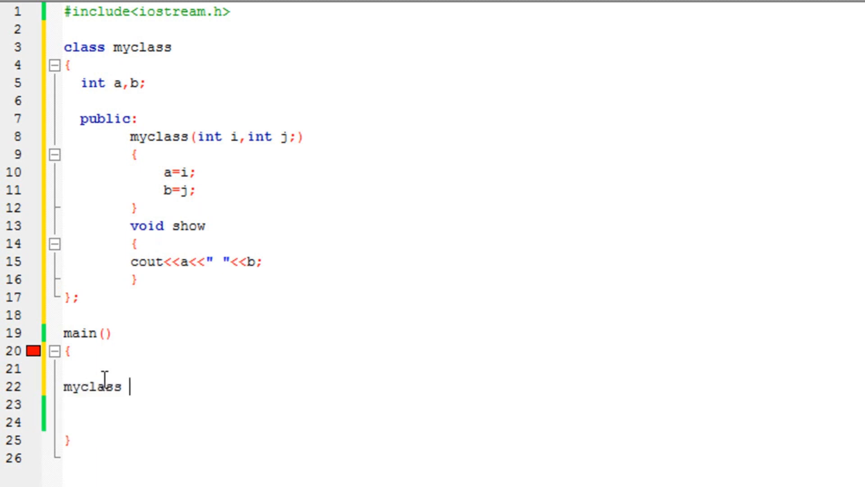
type("m;")
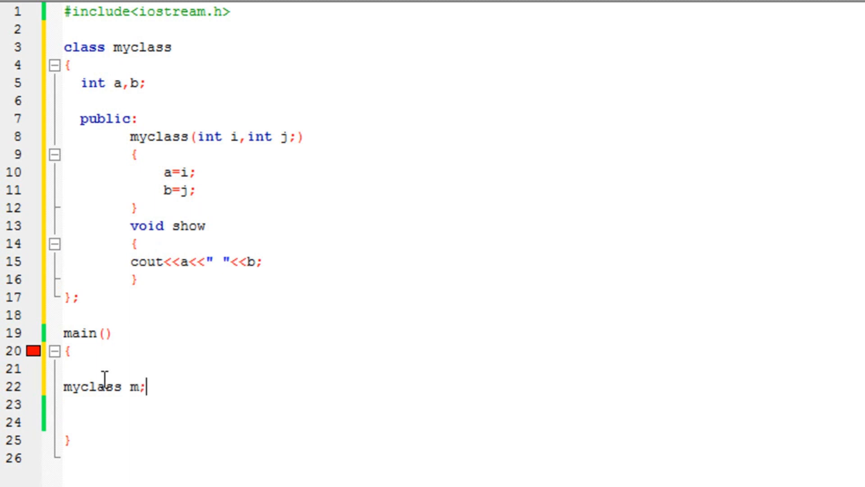
key("Backspace")
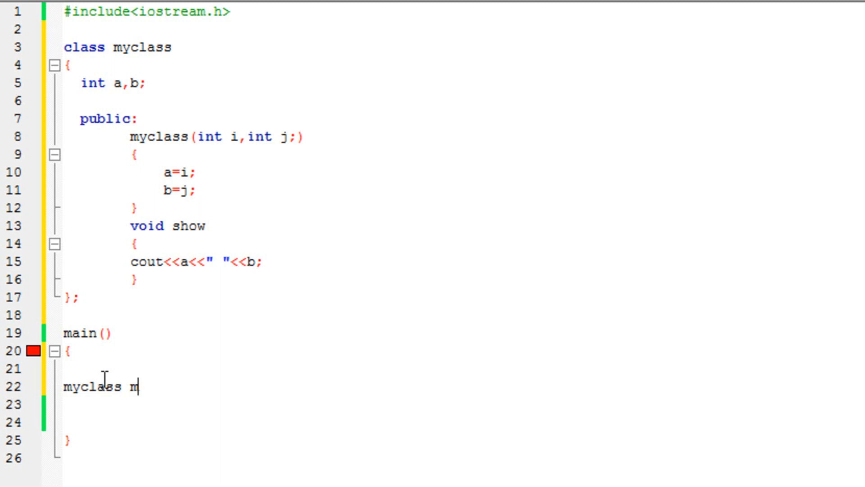
type("(2")
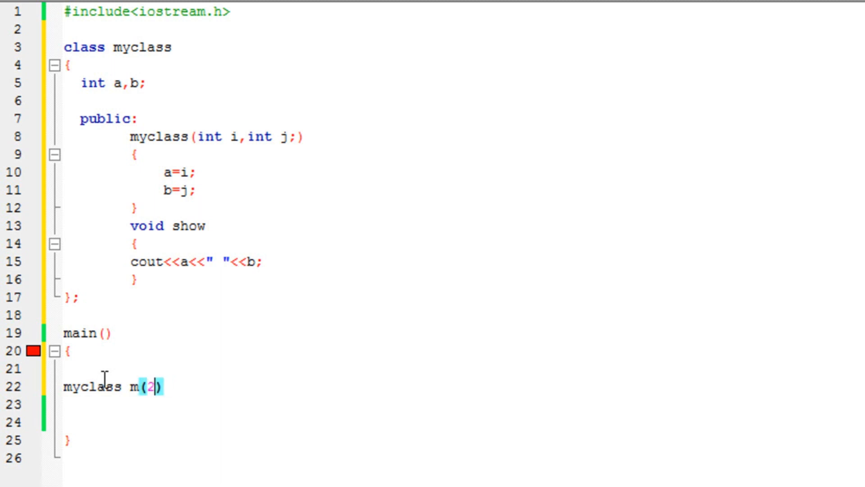
key("Backspace")
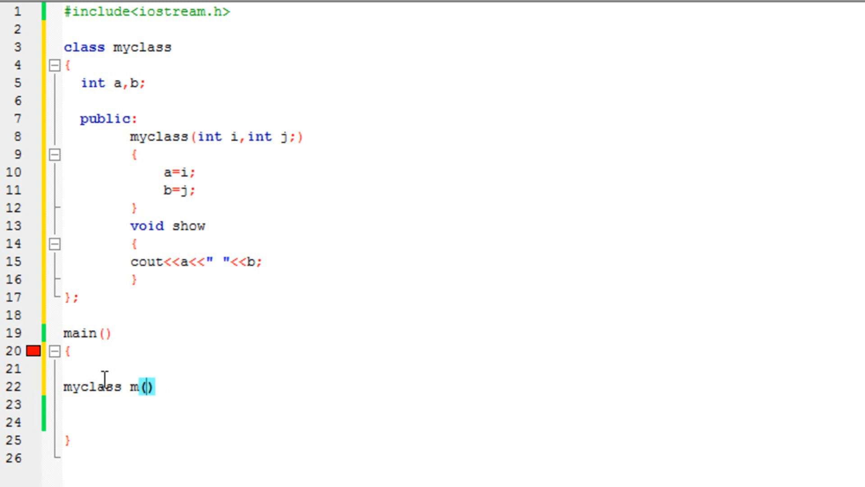
type("5")
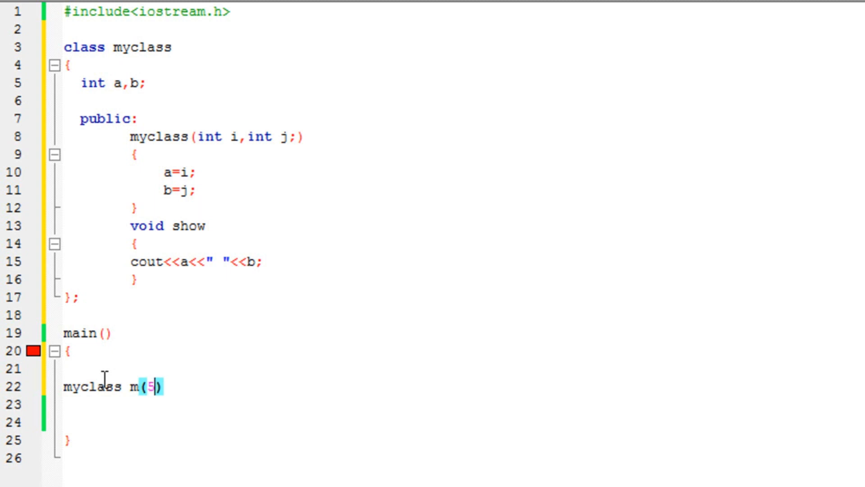
type(",10")
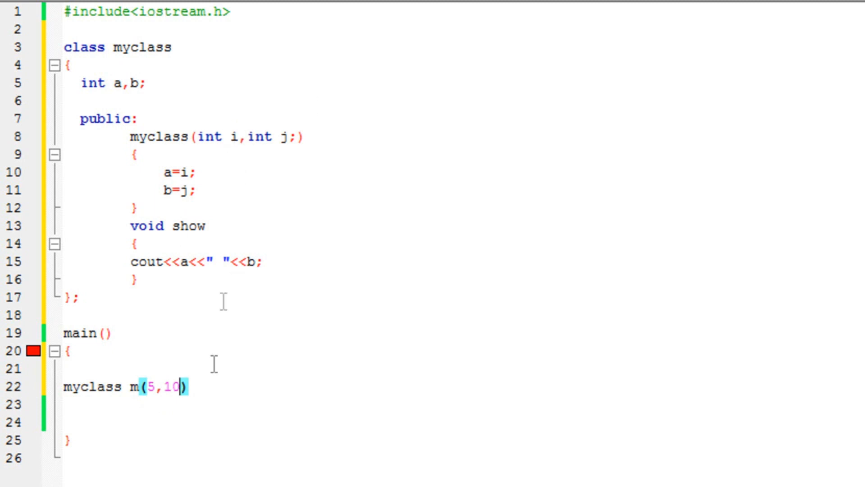
type(";")
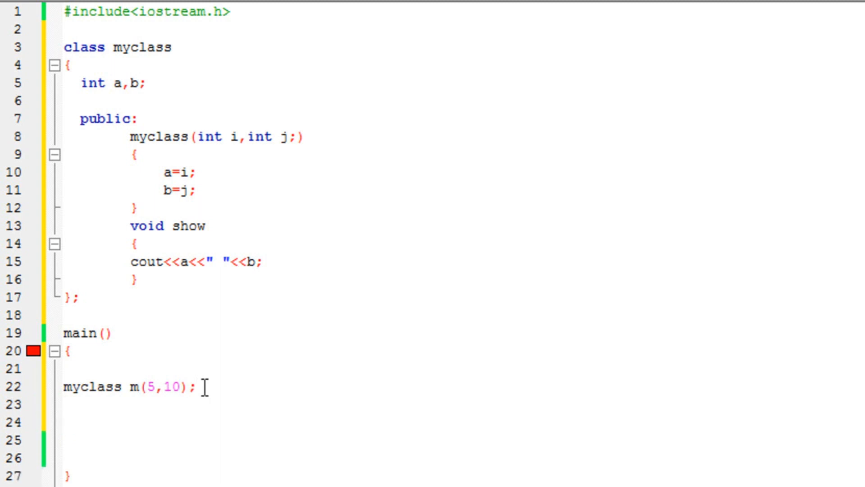
type("m.show")
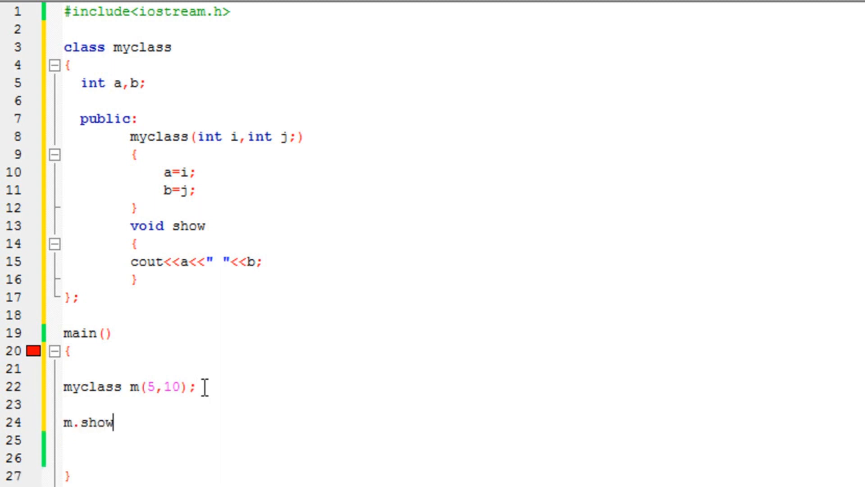
Add () to void show, finish the call as m.show();, and save the file.
left_click(207, 225)
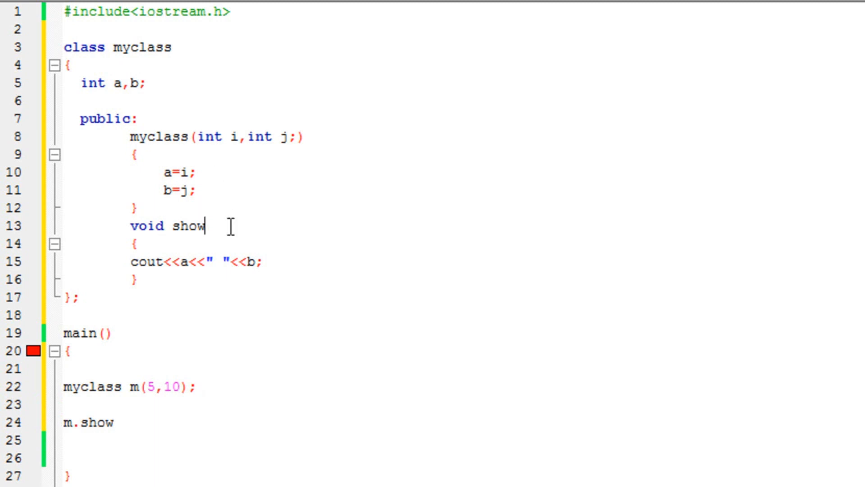
type("()")
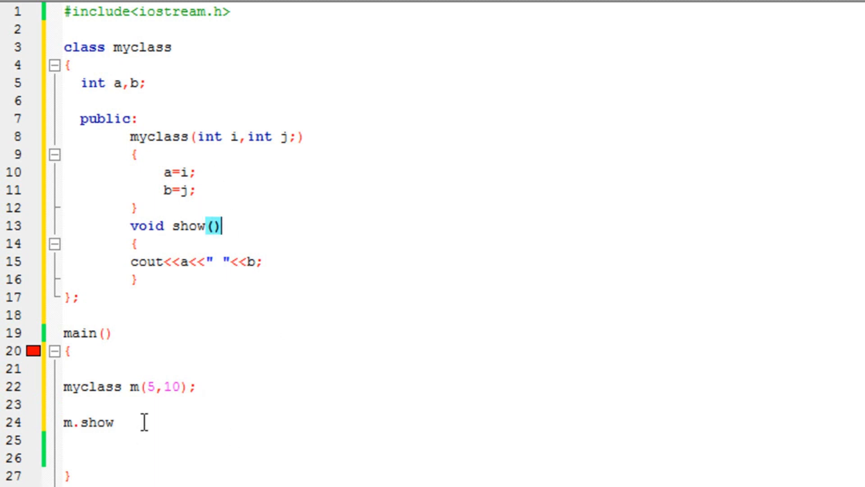
type("()")
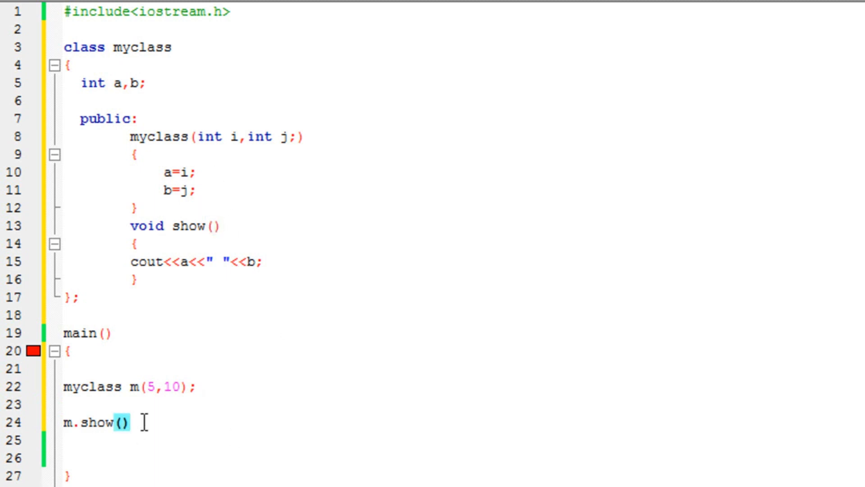
type(";")
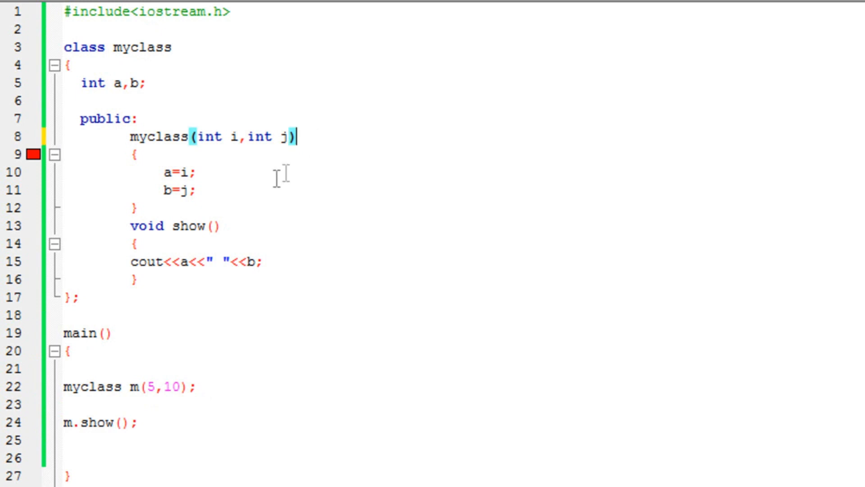
key("F9")
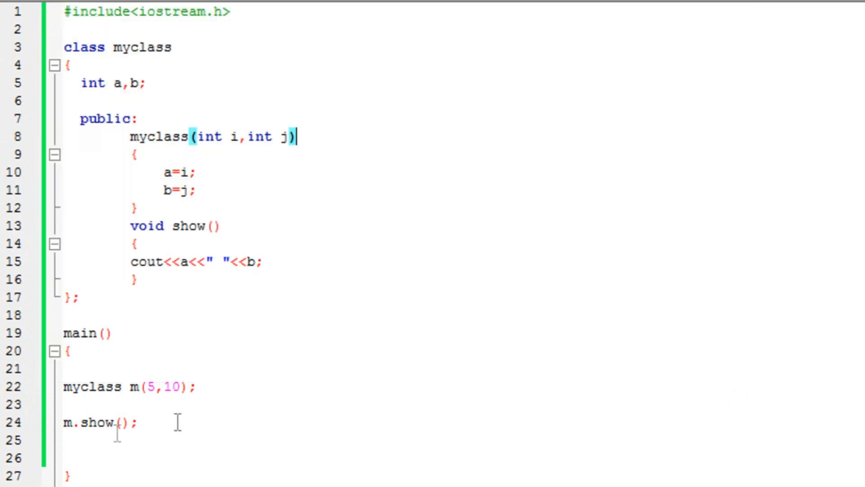
mouse_move(311, 354)
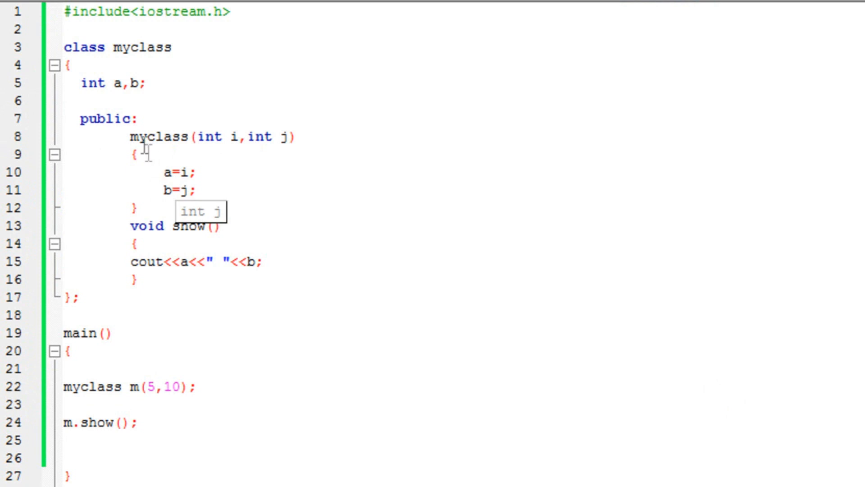
mouse_move(133, 91)
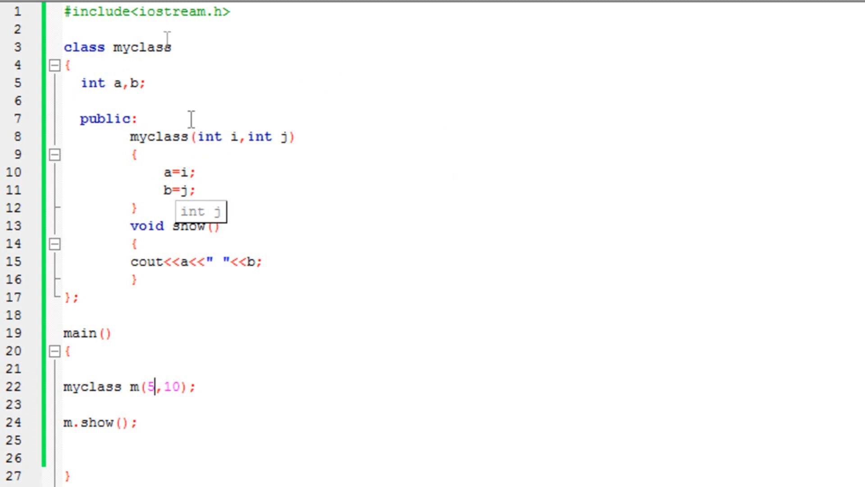
mouse_move(205, 95)
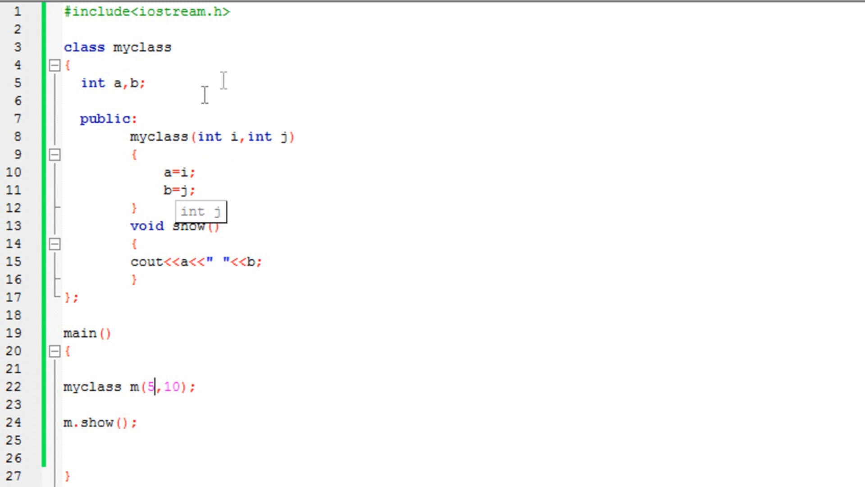